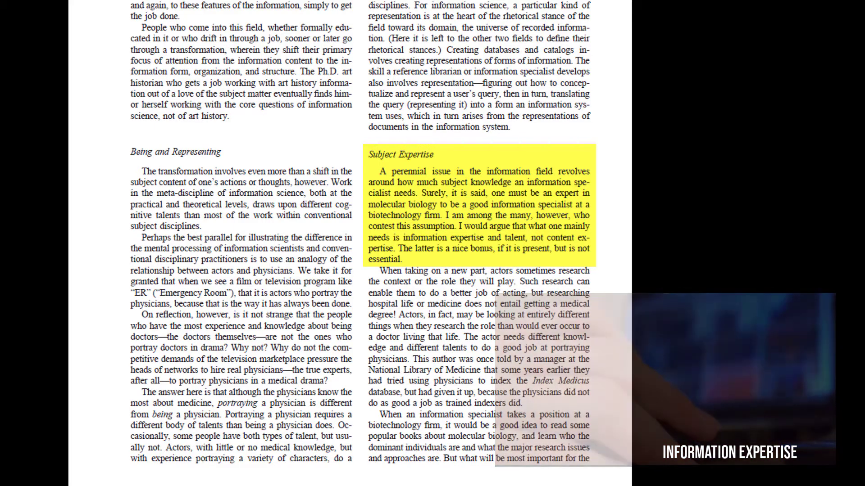
pyautogui.scroll(-3)
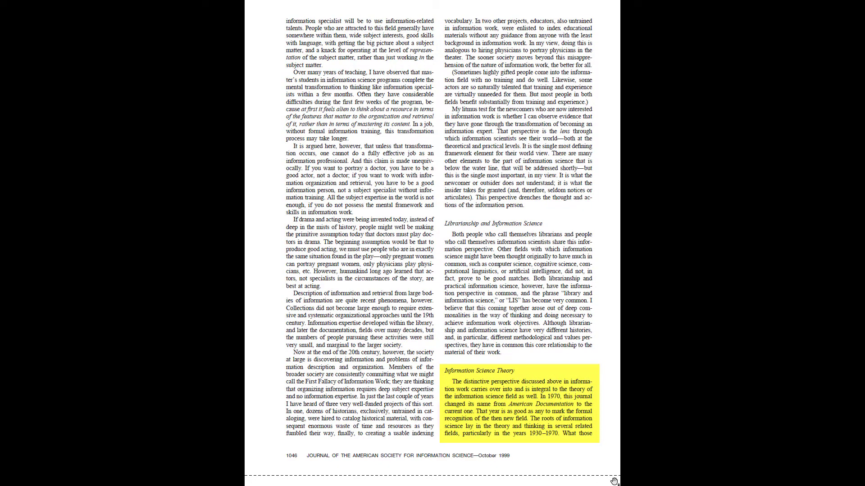
pyautogui.scroll(-3)
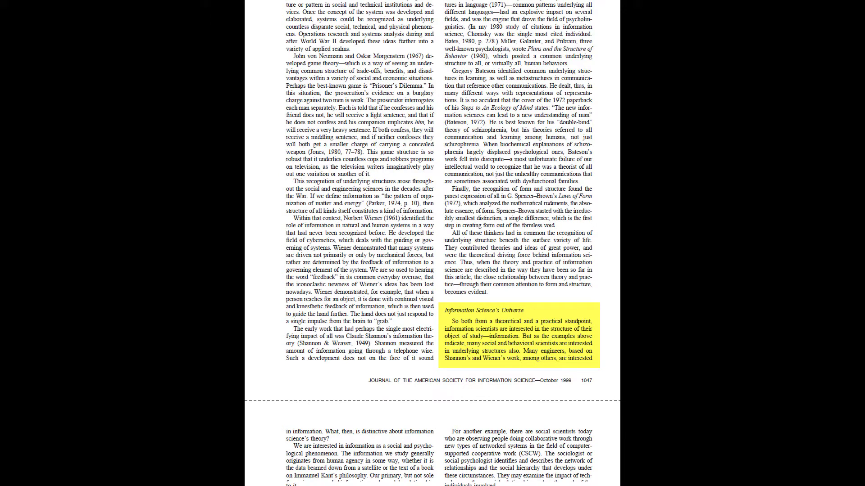
pyautogui.scroll(-3)
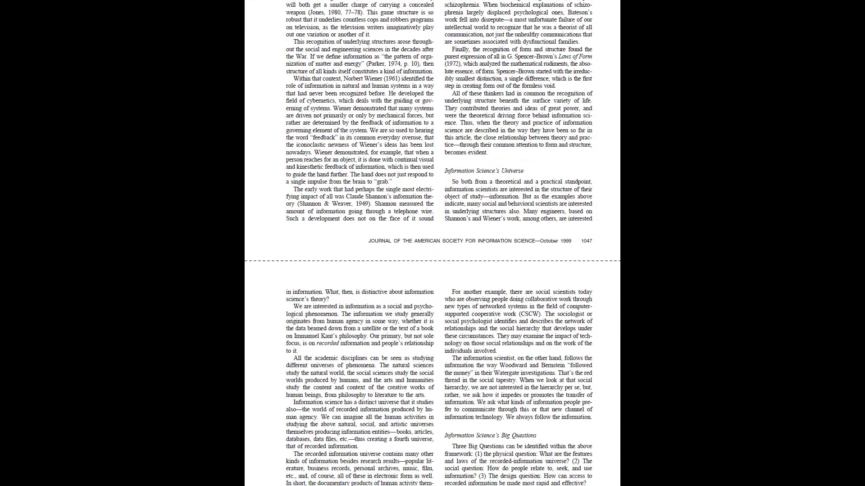
pyautogui.scroll(-3)
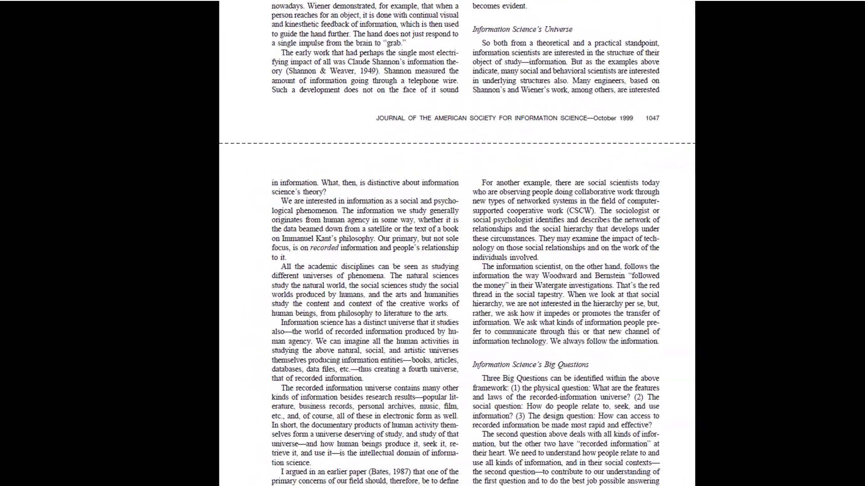